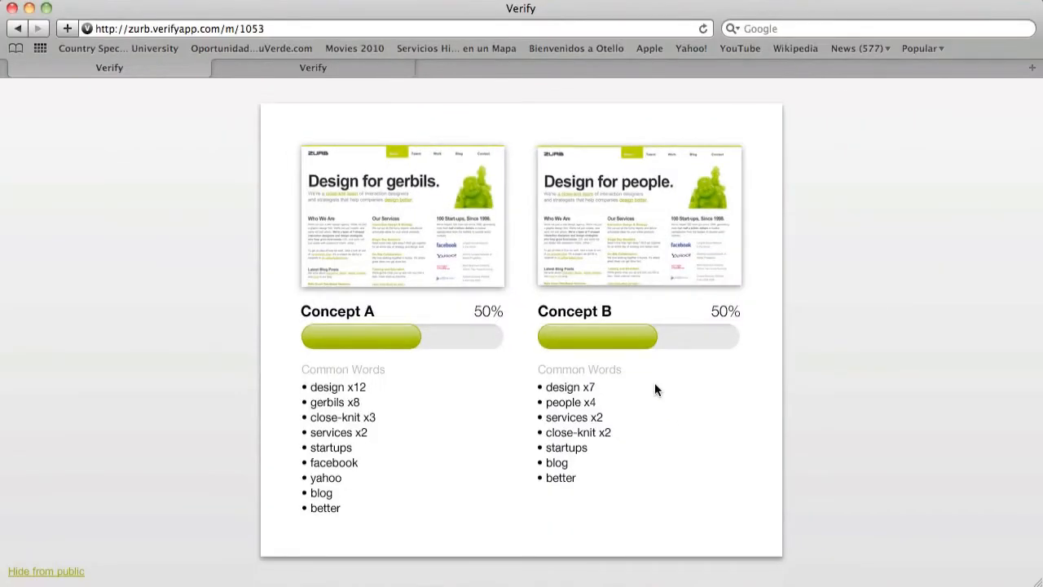
pyautogui.moveTo(651, 389)
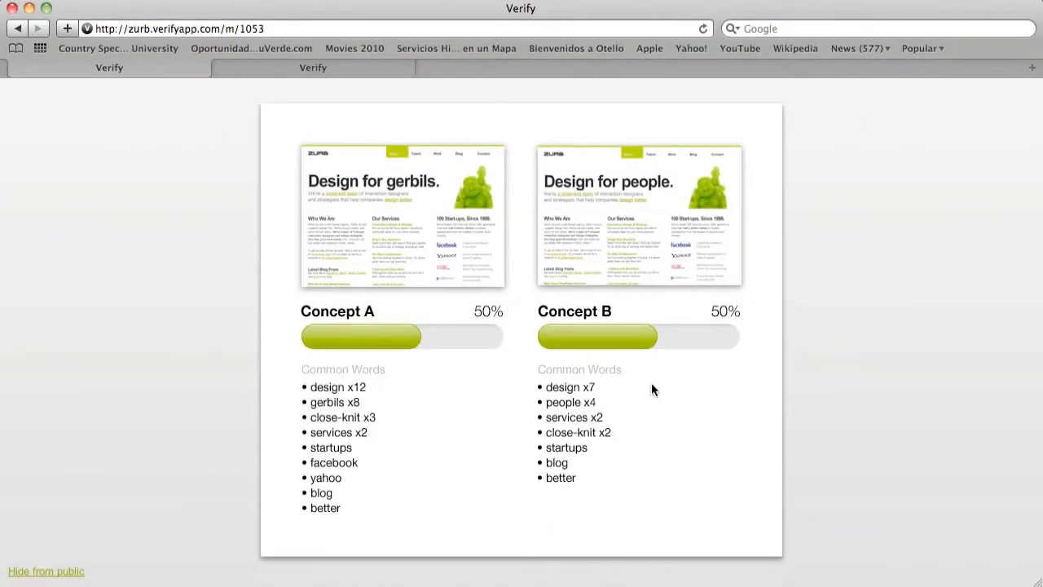
# Take the timestamp preference test and pick the design with full dates and times
pyautogui.write('Face')
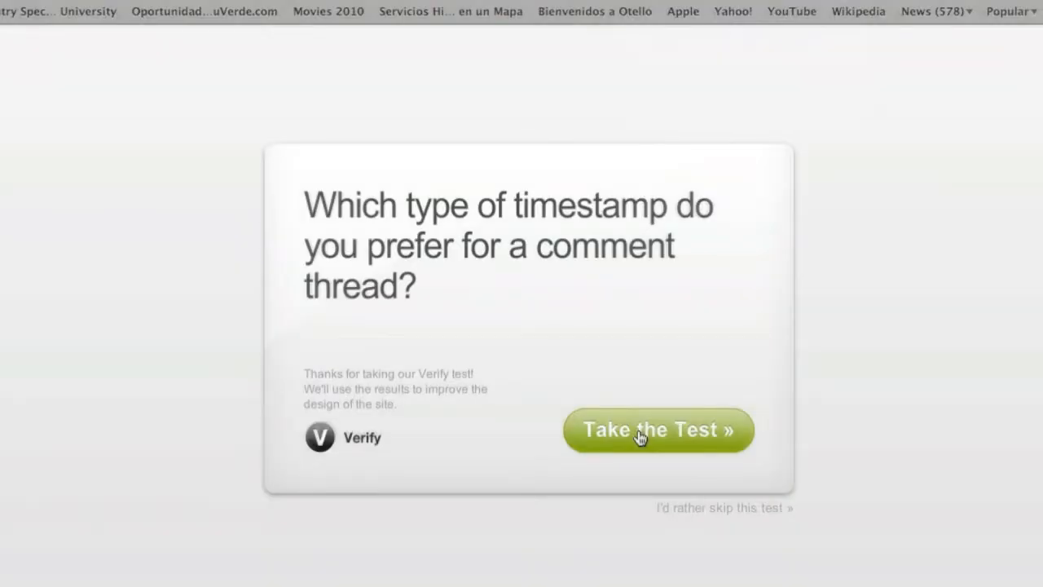
pyautogui.click(659, 430)
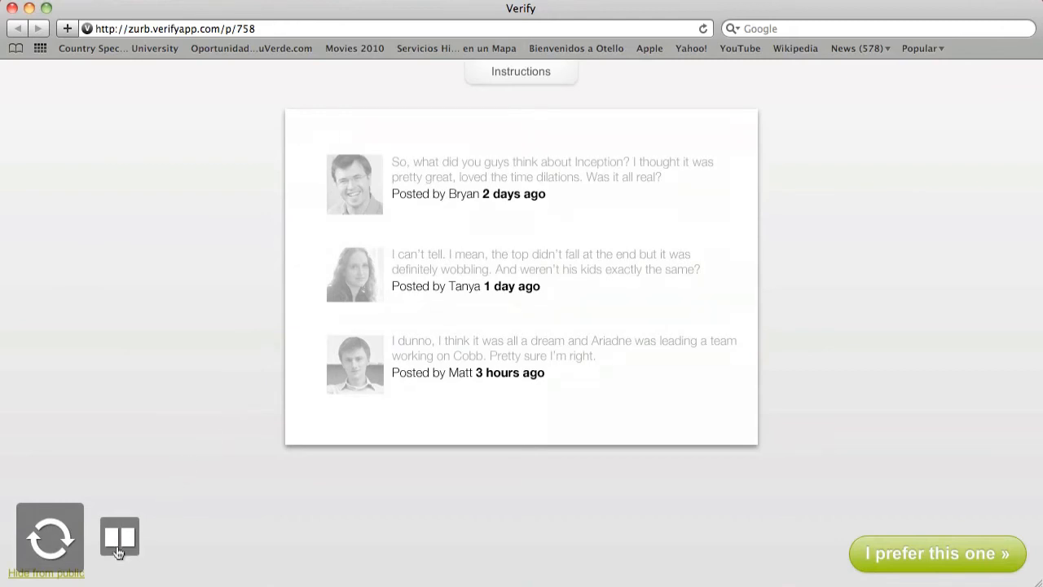
pyautogui.click(119, 536)
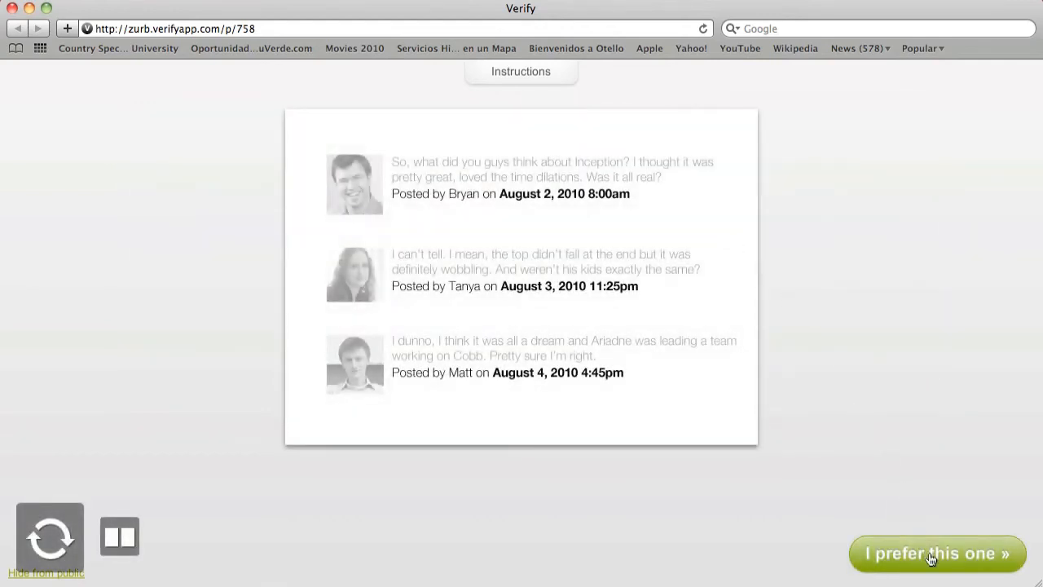
pyautogui.click(935, 554)
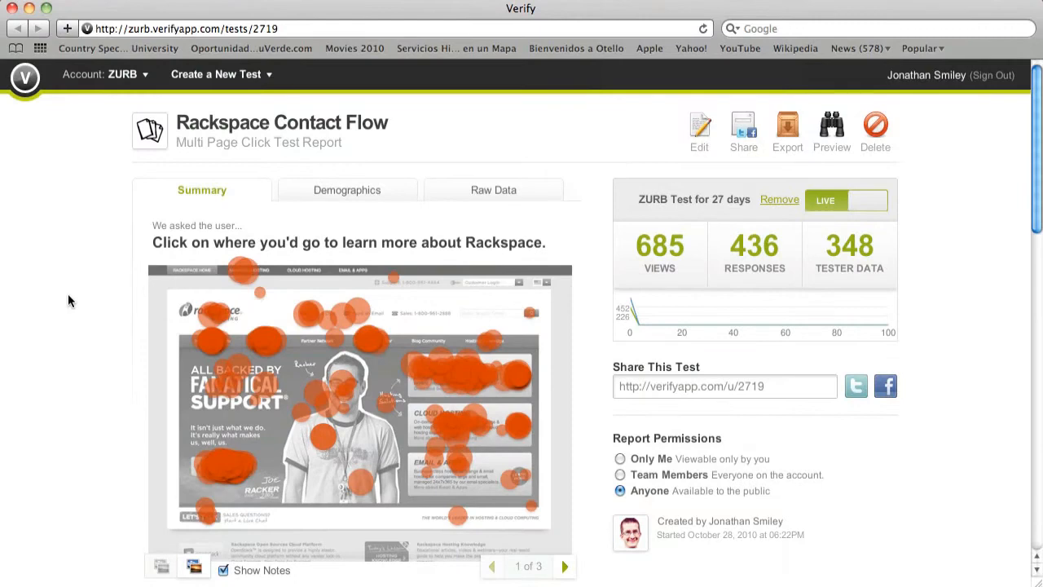
pyautogui.scroll(-3)
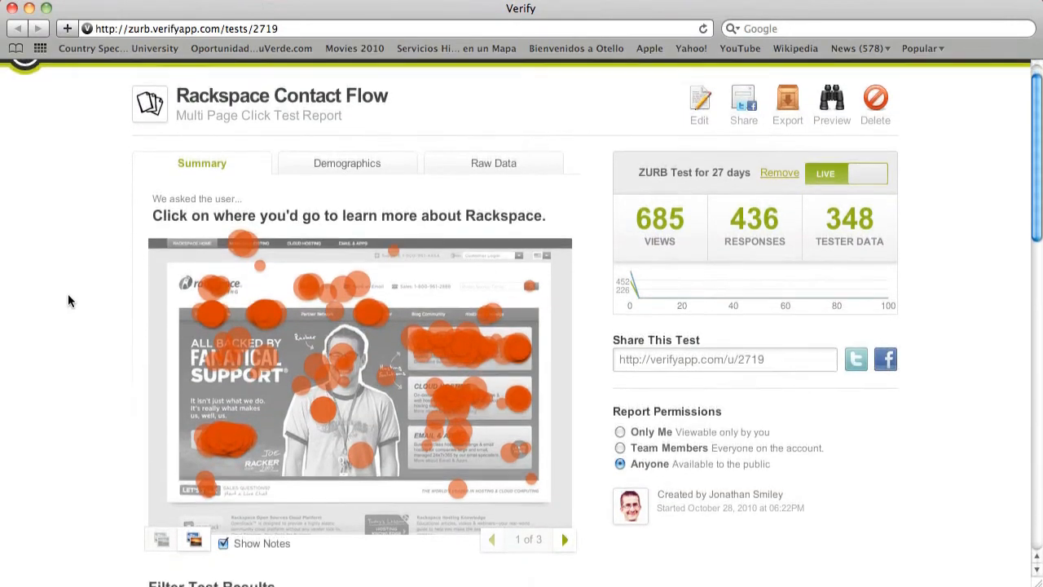
pyautogui.scroll(-3)
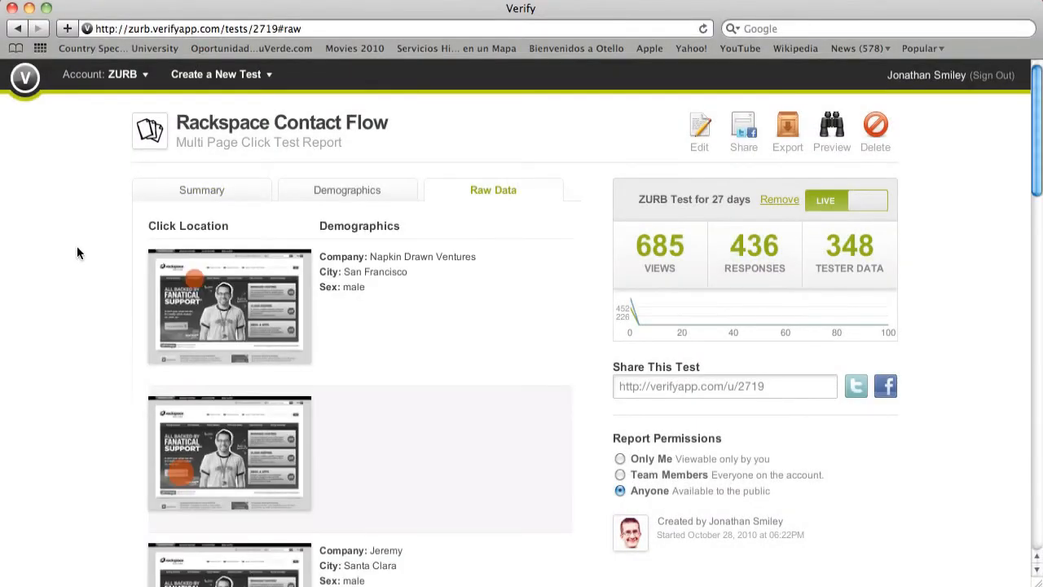
# Scroll through the click test report's Raw Data tab
pyautogui.scroll(-3)
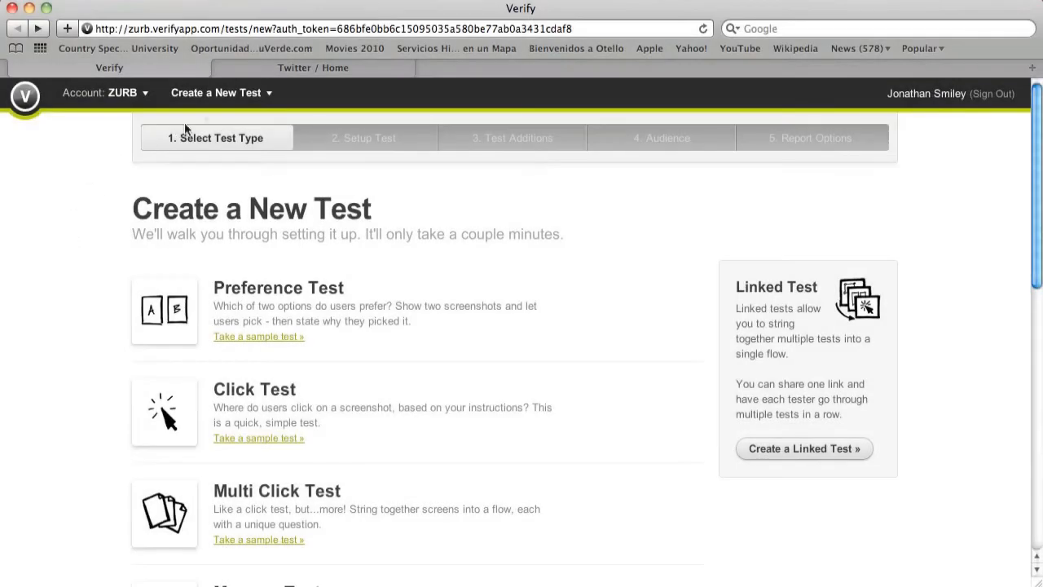
# Start a new Click Test from the test-type list and review its setup form
pyautogui.click(217, 91)
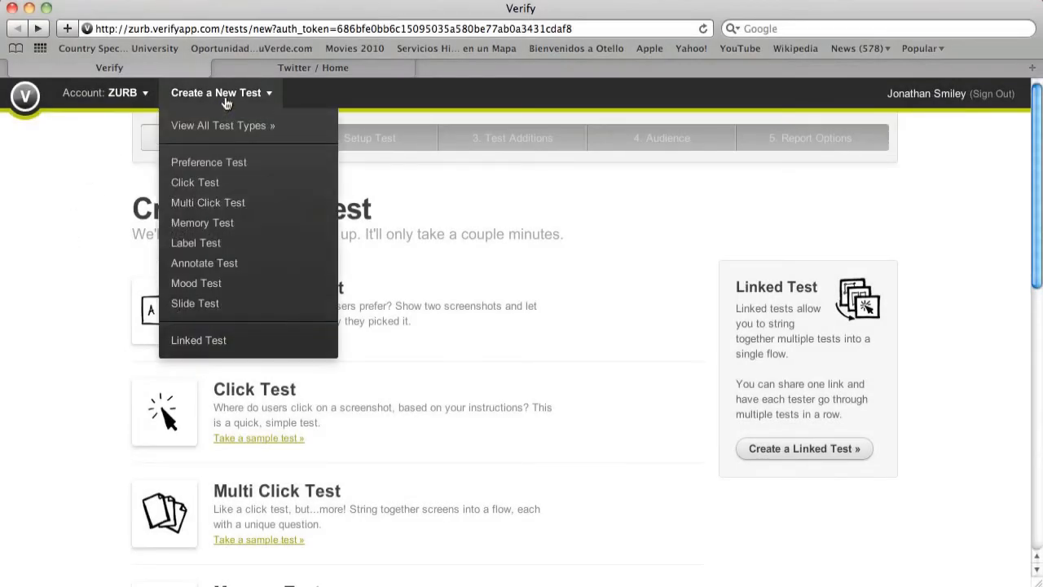
pyautogui.click(195, 183)
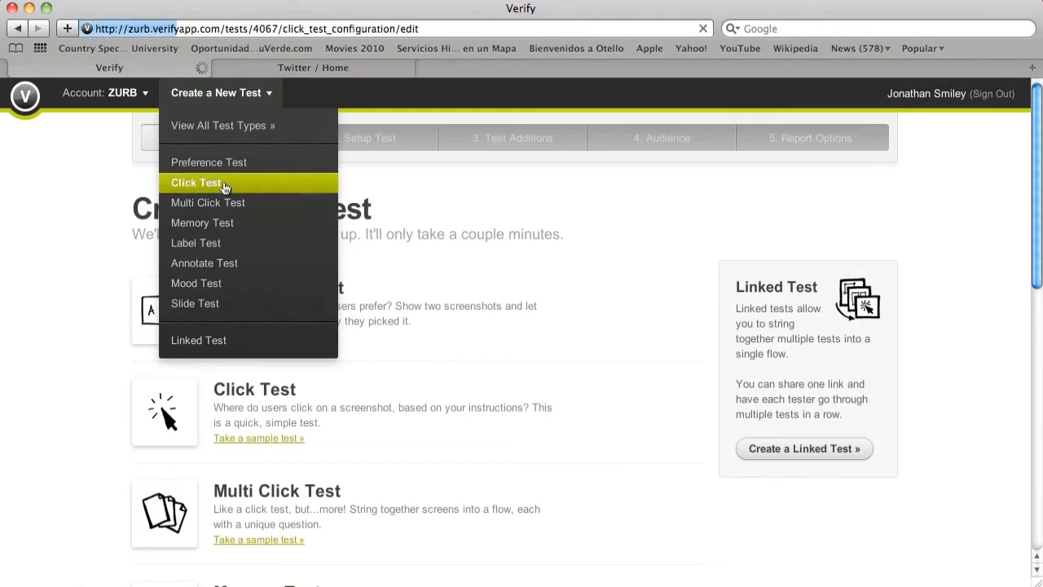
pyautogui.click(199, 183)
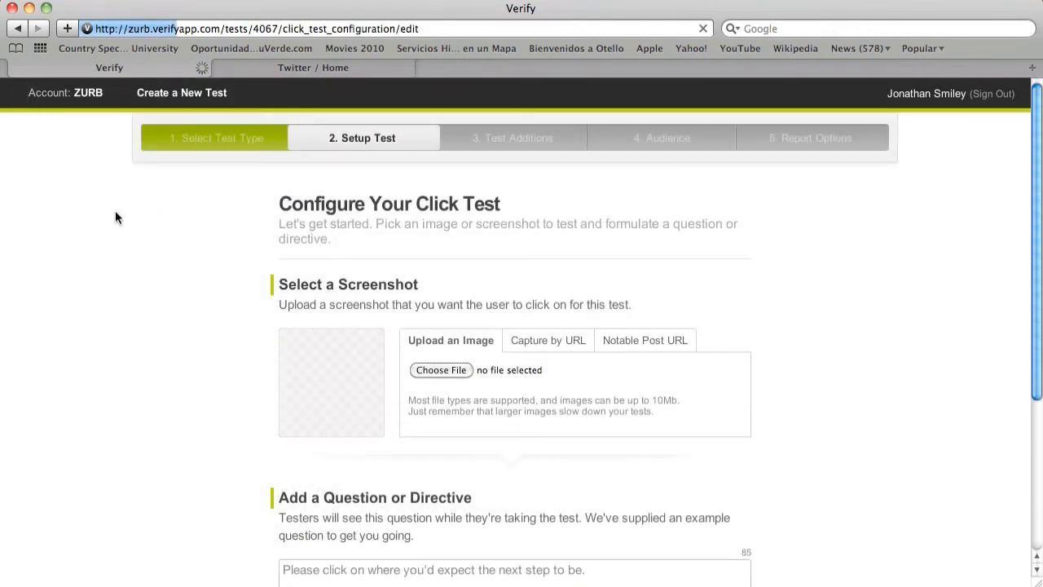
pyautogui.scroll(-3)
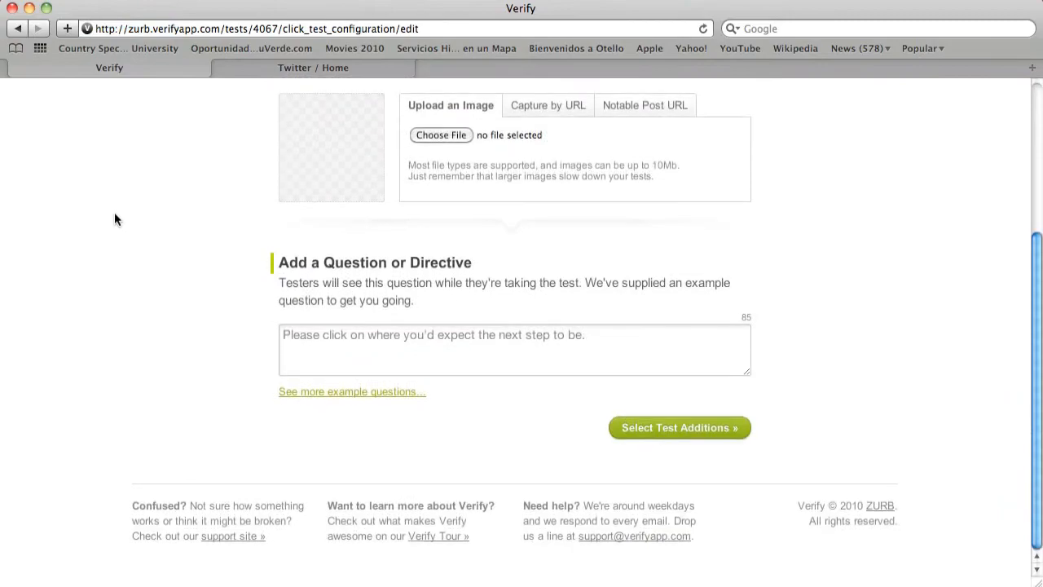
pyautogui.scroll(3)
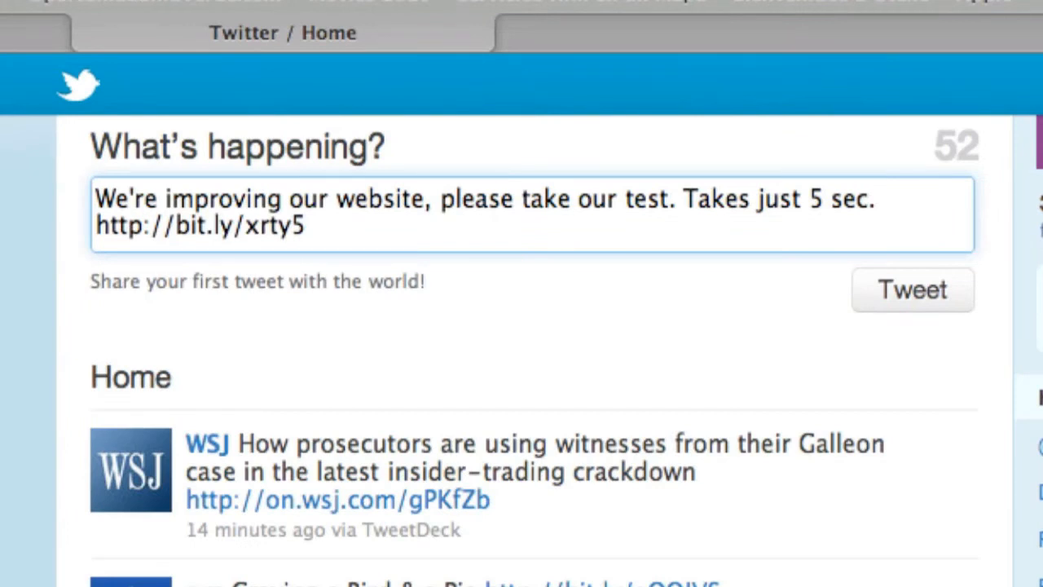
# Post the tweet inviting people to take the test via its link
pyautogui.click(912, 290)
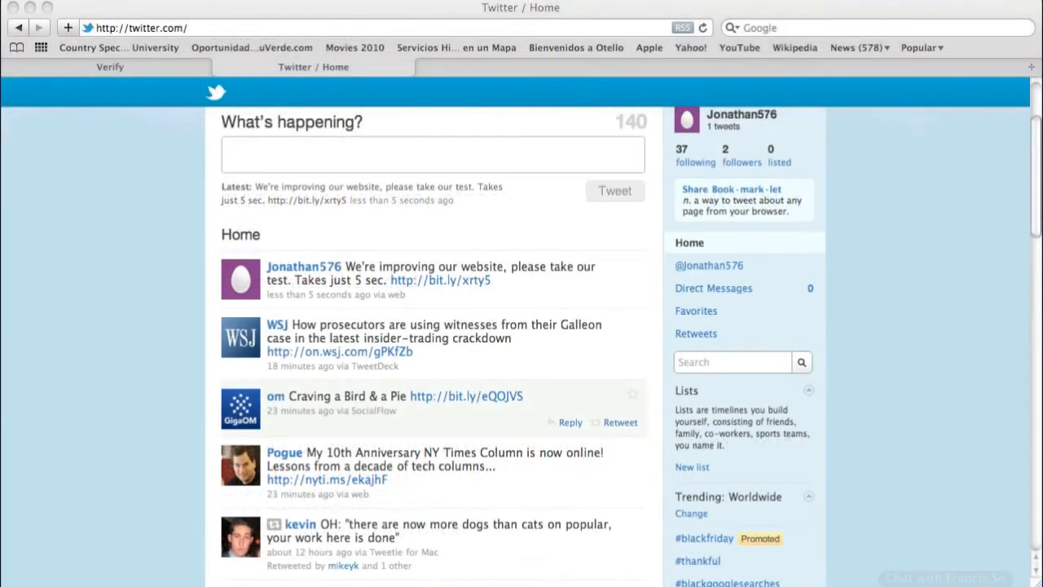